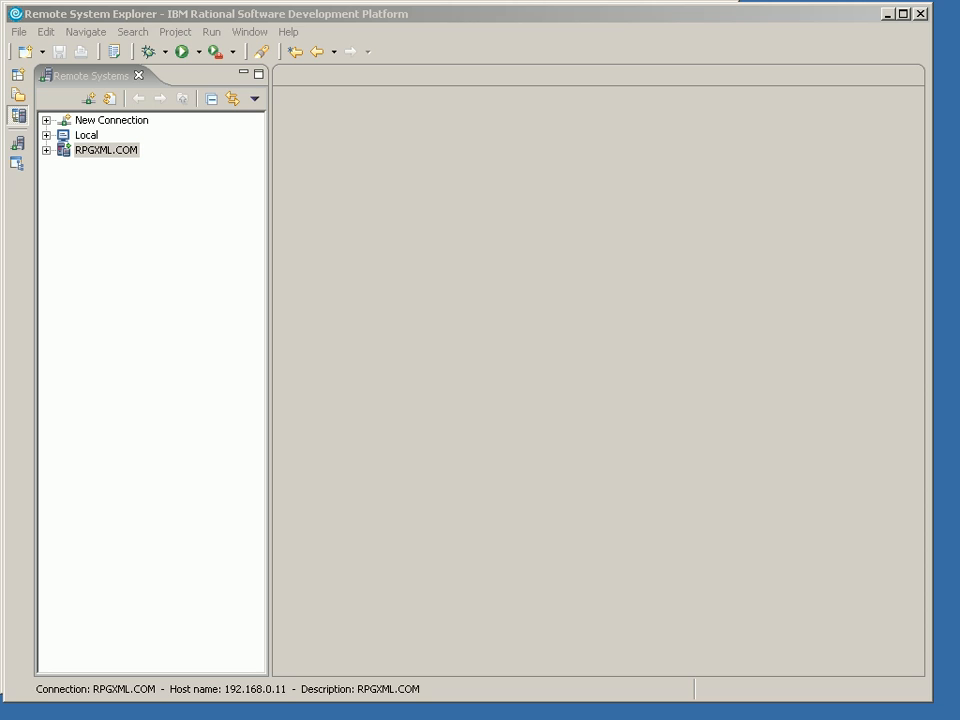
pyautogui.moveTo(914, 558)
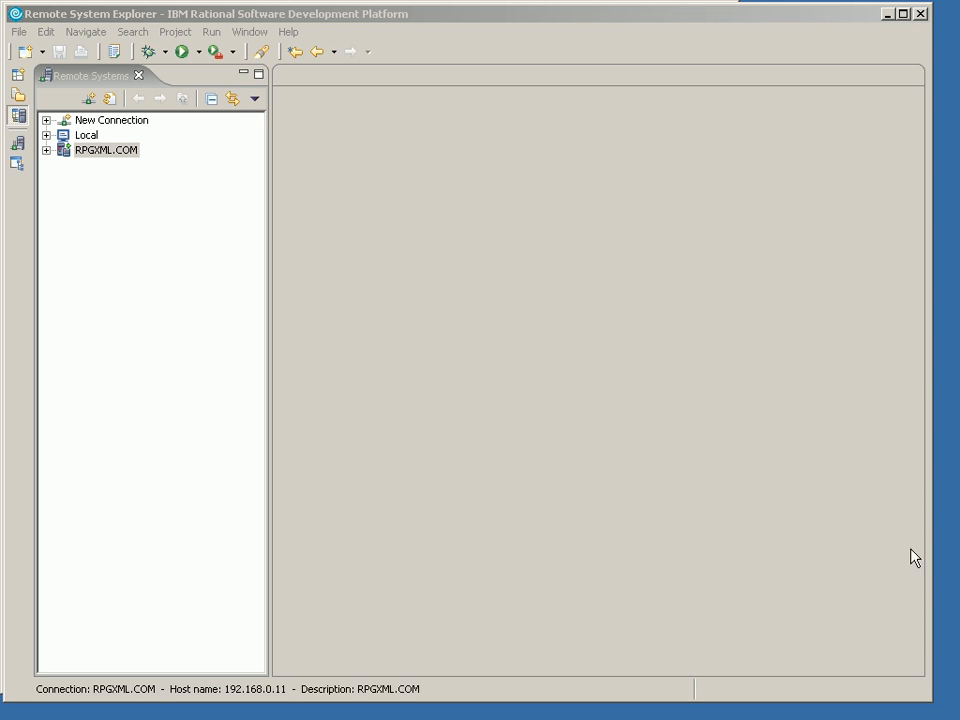
# Expand RPGXML.COM to the MYRXS library and bring up RXS3B's context menu
pyautogui.click(106, 149)
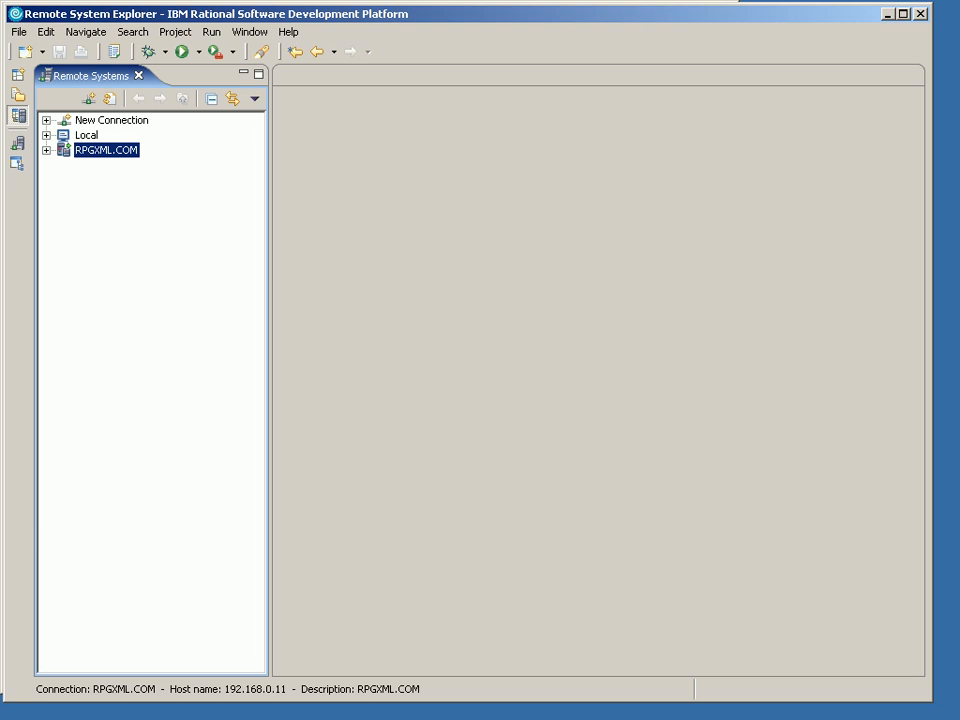
pyautogui.click(46, 149)
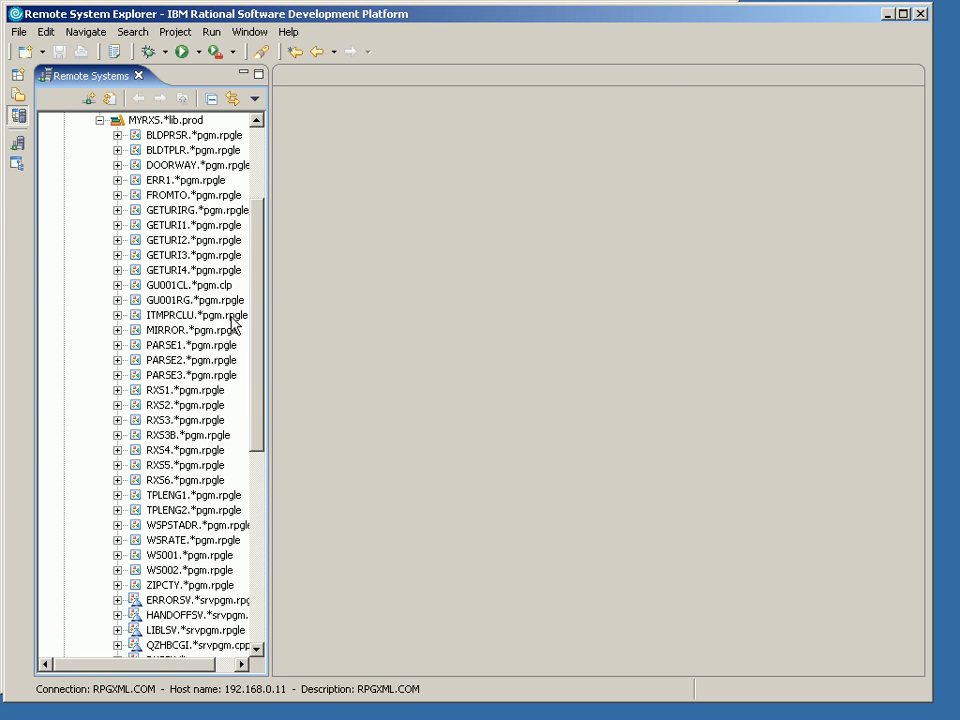
pyautogui.click(185, 434)
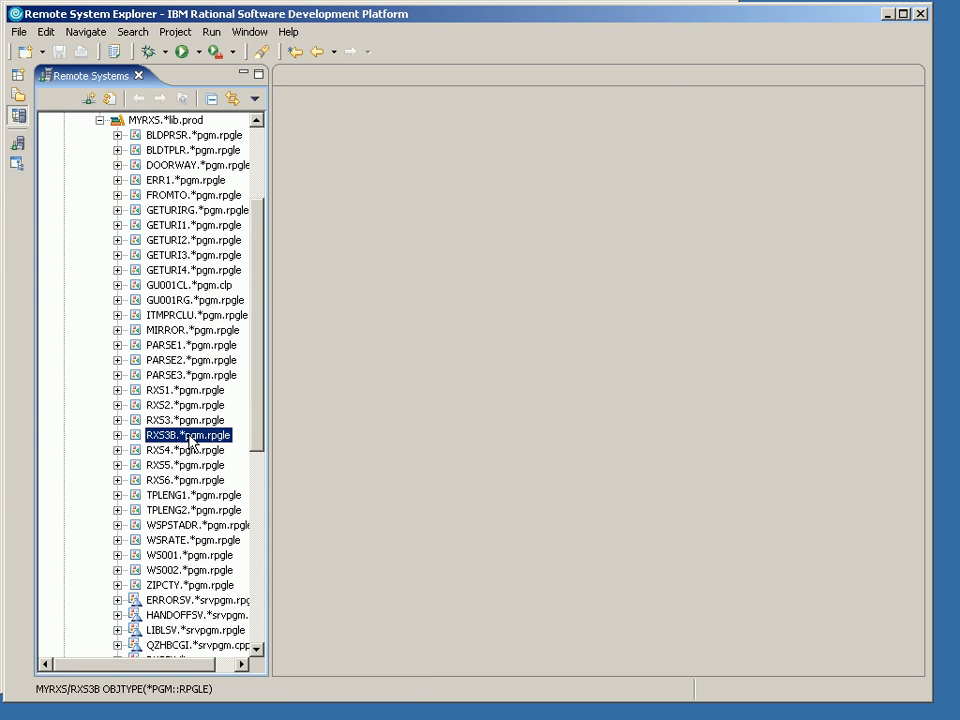
pyautogui.rightClick(188, 435)
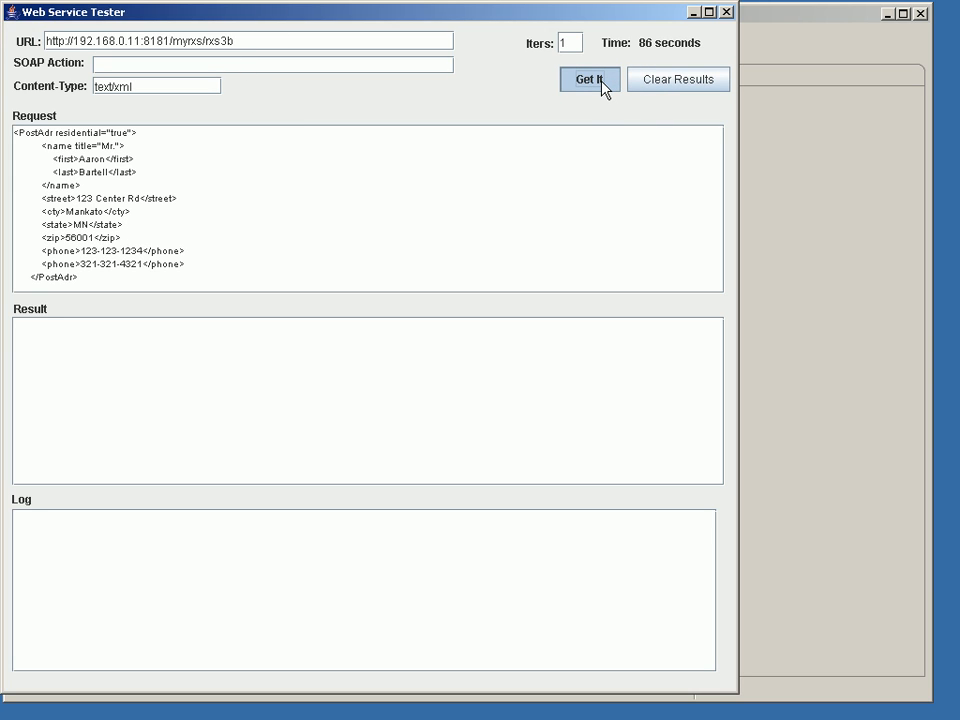
# Send the PostAdr request XML to the rxs3b URL with Get It
pyautogui.click(589, 79)
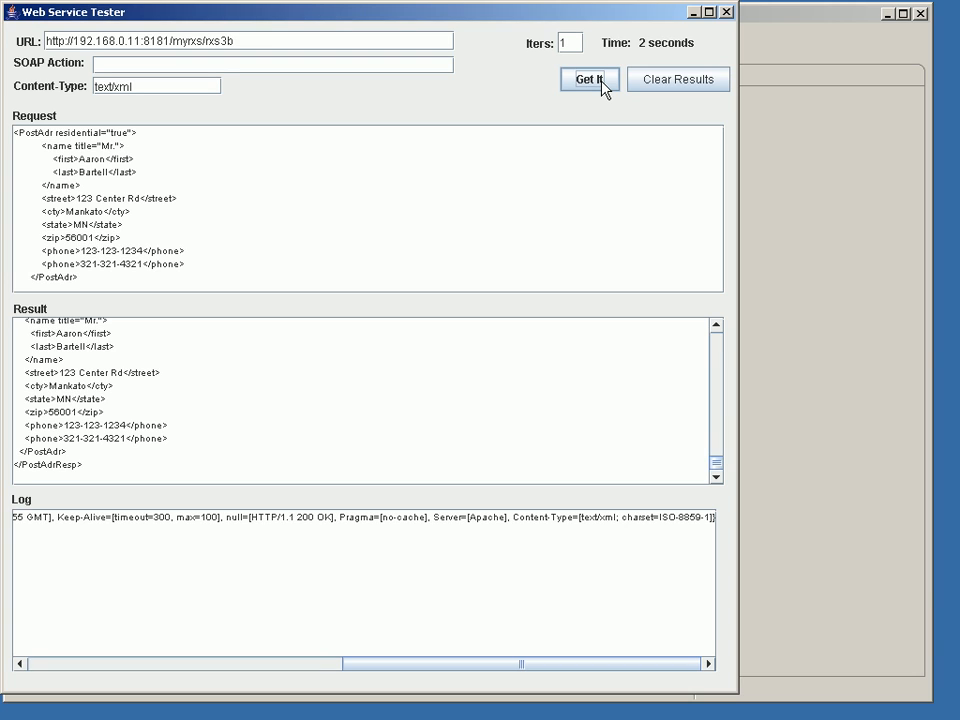
pyautogui.moveTo(253, 702)
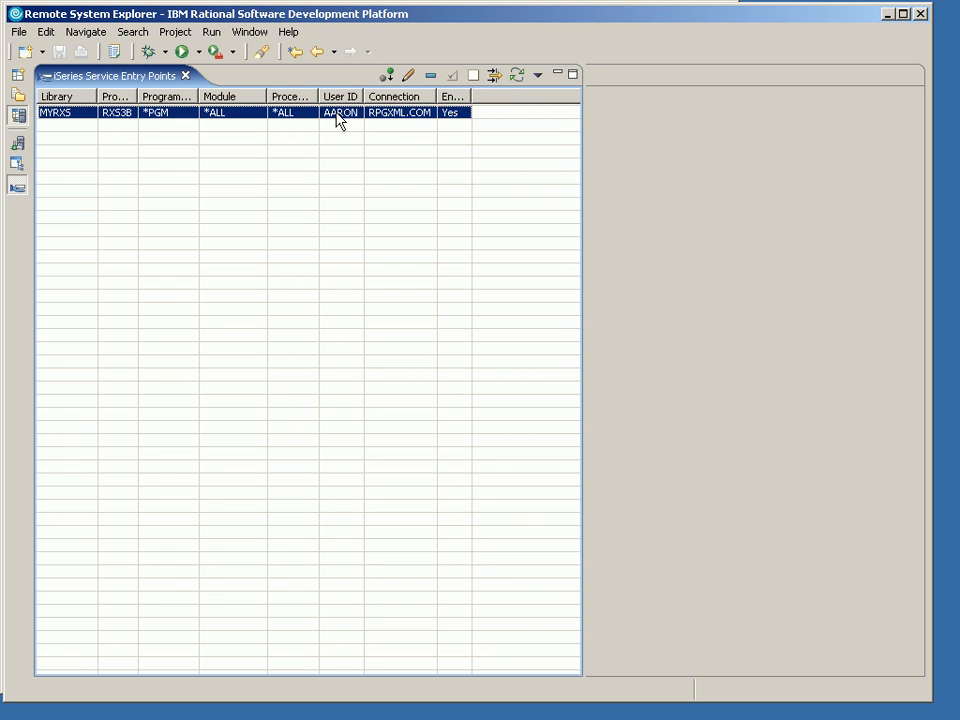
# Modify the RXS3B service entry point, replacing user ID AARON with QTMHHTP1
pyautogui.rightClick(340, 112)
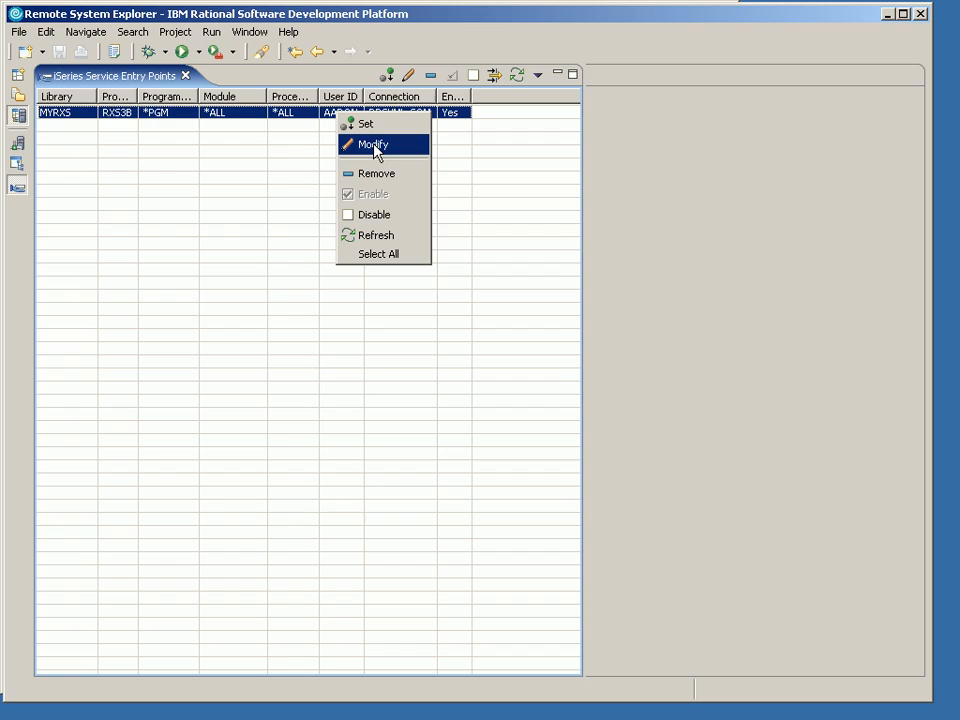
pyautogui.click(372, 144)
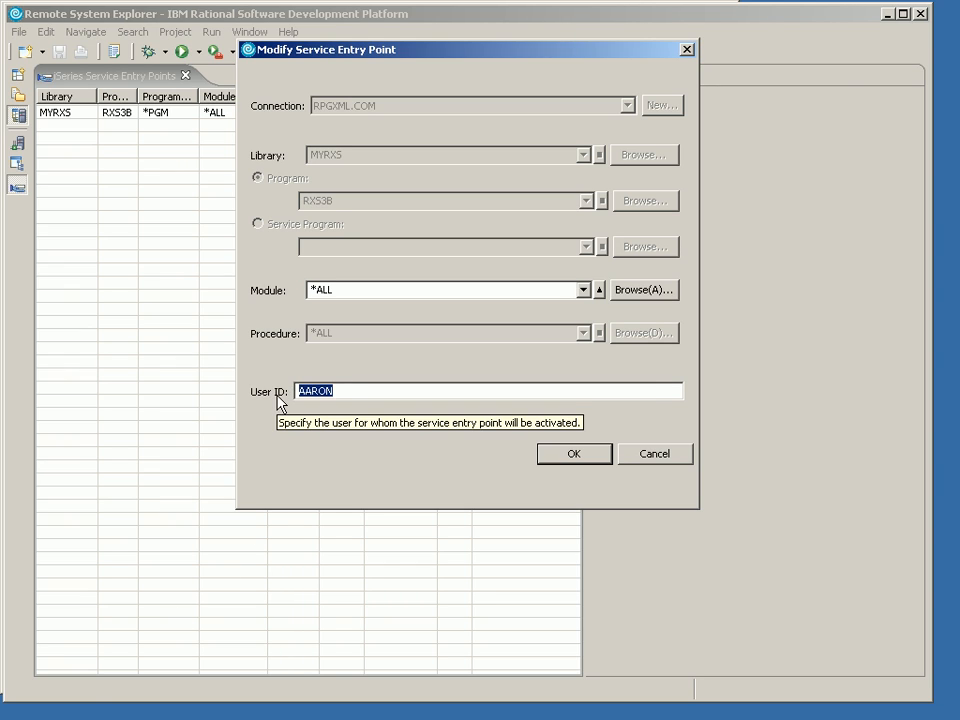
pyautogui.write('QTMH')
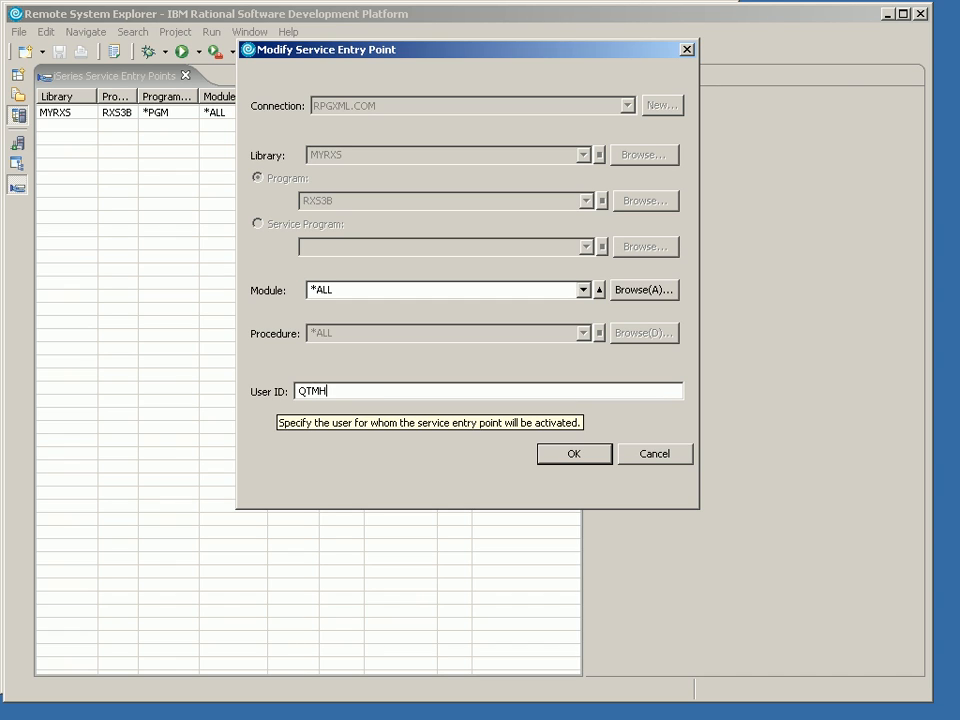
pyautogui.write('HTP1')
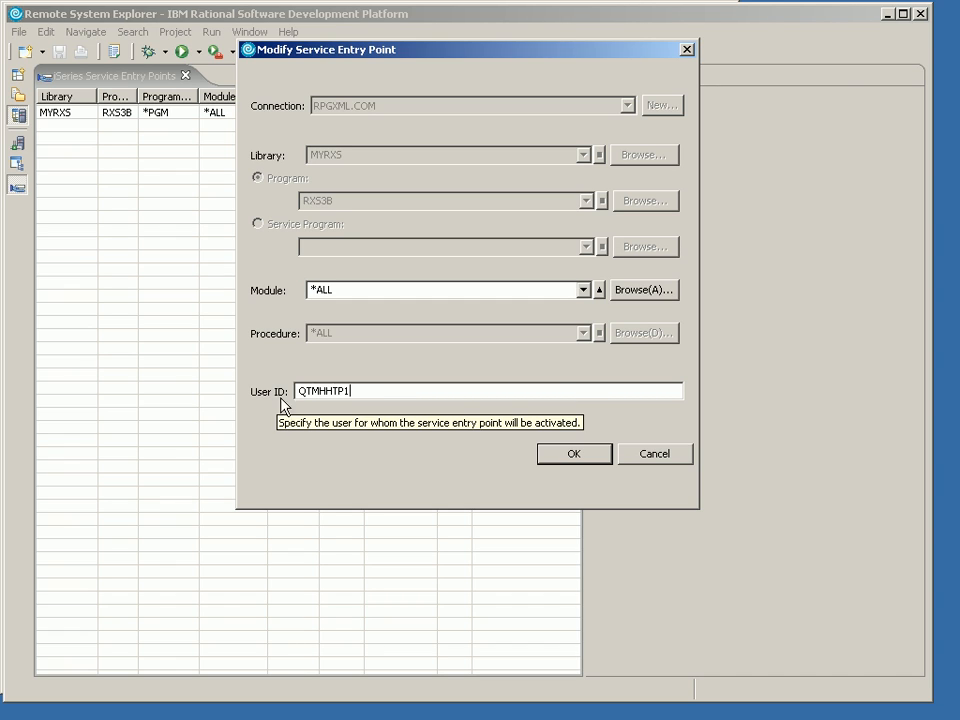
pyautogui.click(573, 453)
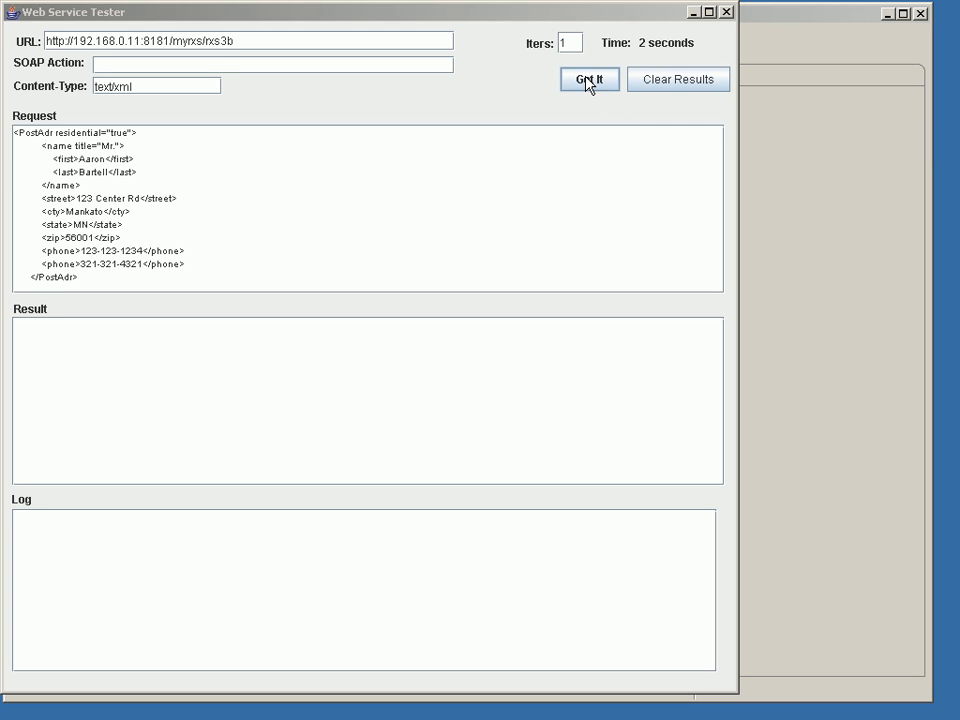
# Resend the postal address request to rxs3b to hit the service entry point
pyautogui.click(589, 79)
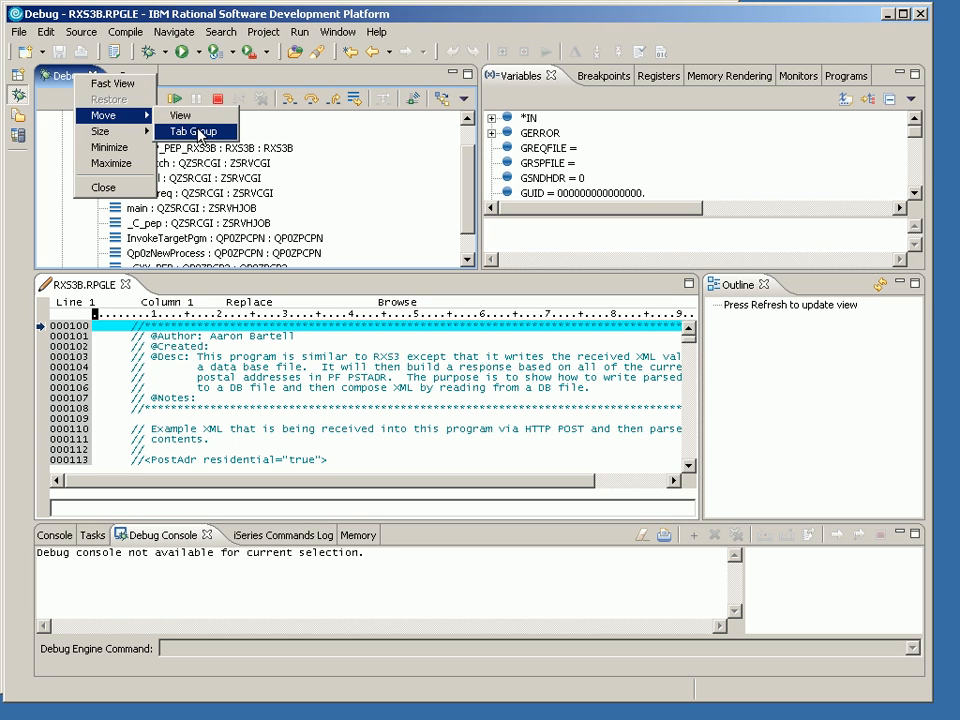
# Move the Debug view to the bottom and Variables to the right, then focus the source
pyautogui.click(196, 131)
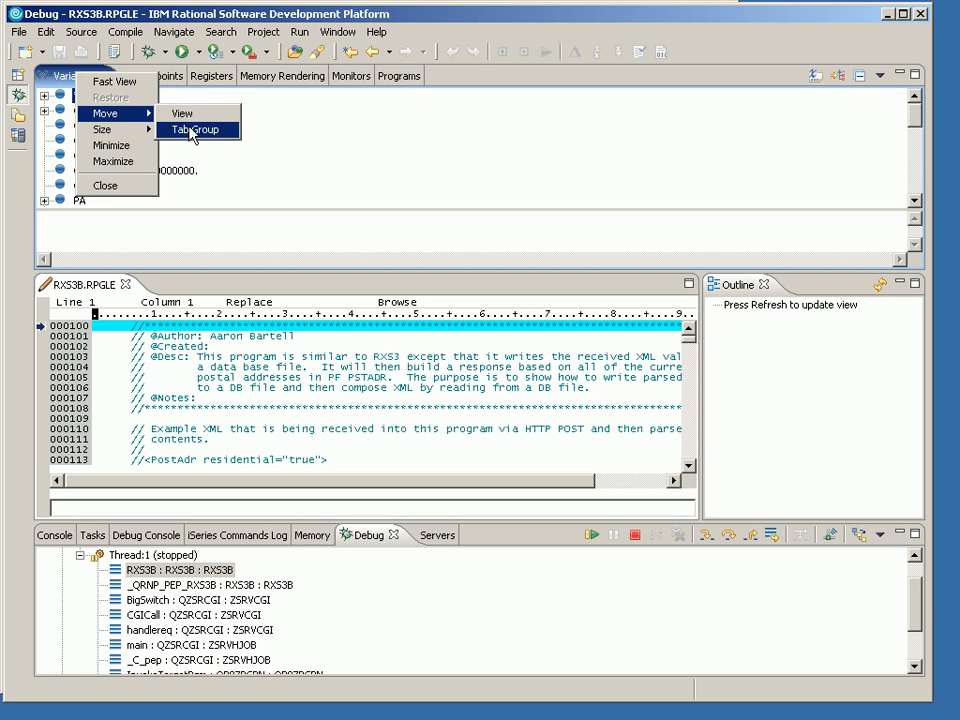
pyautogui.click(197, 130)
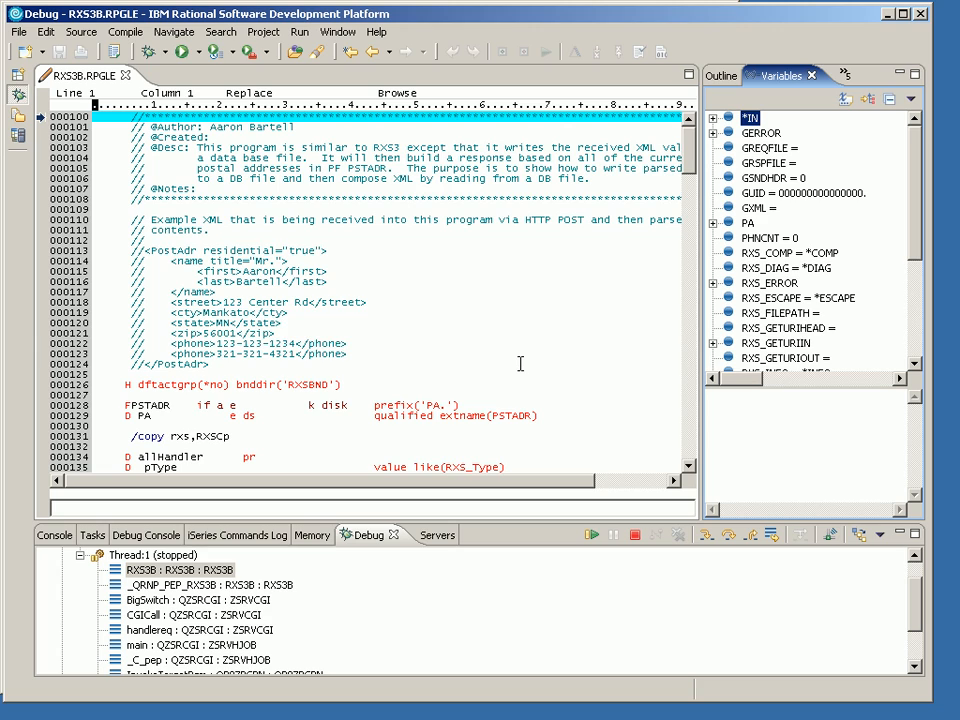
pyautogui.click(520, 363)
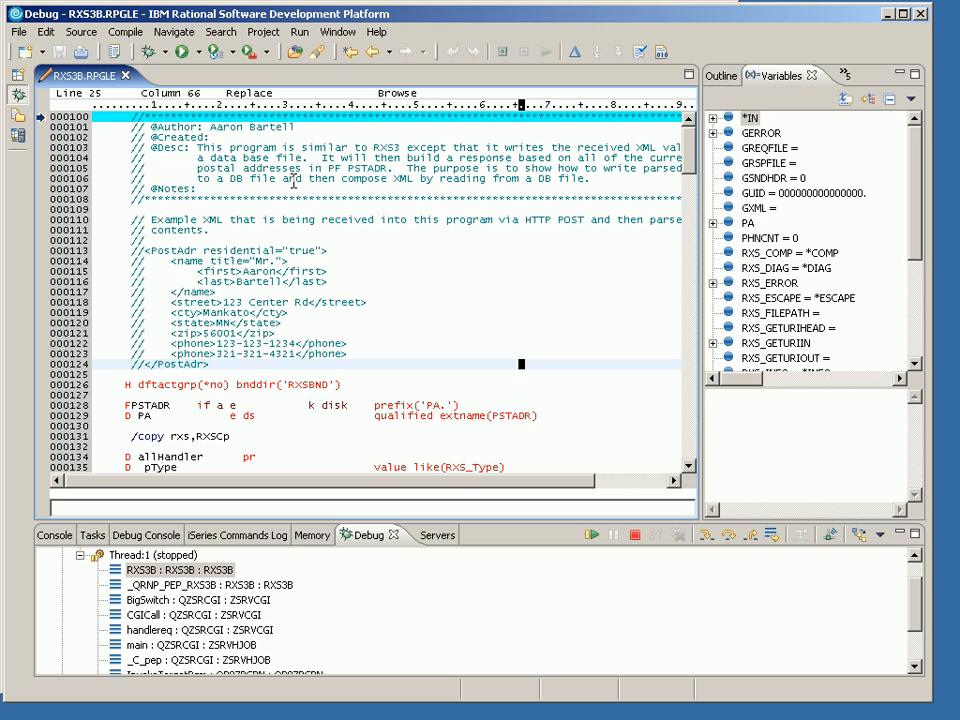
# Resume RXS3B and acknowledge the CPF4203 exception on opening PSTADR
pyautogui.click(290, 302)
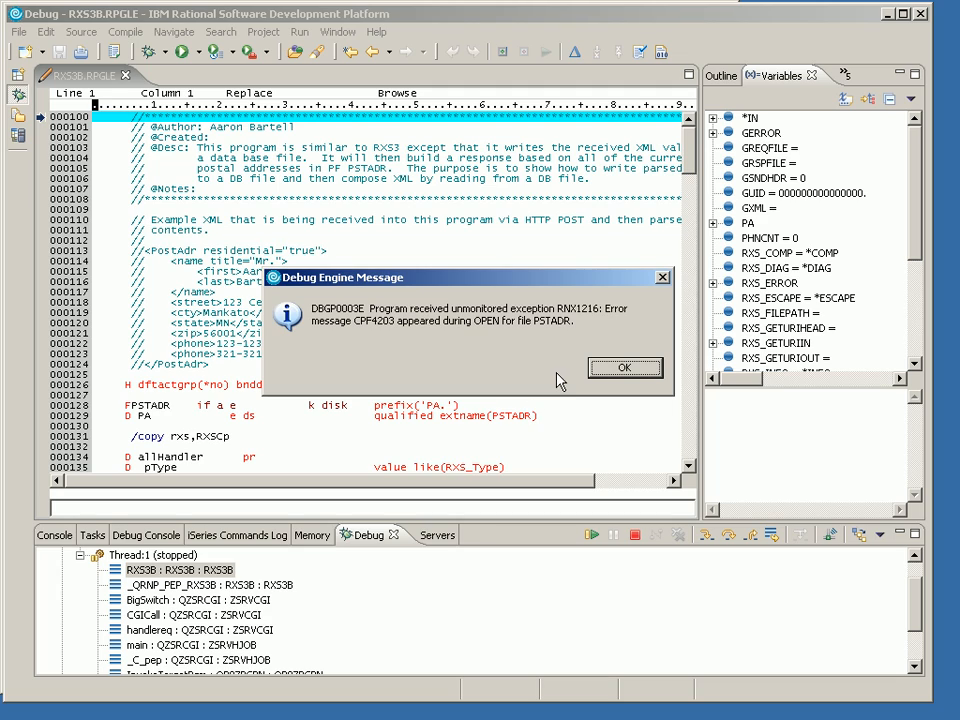
pyautogui.moveTo(503, 294)
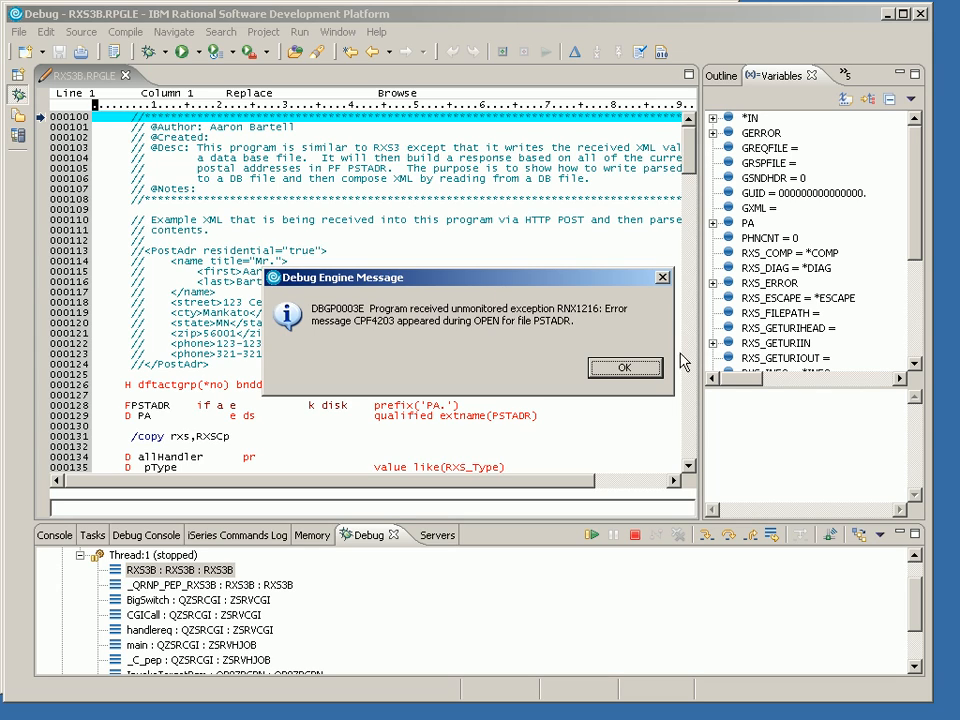
pyautogui.click(624, 367)
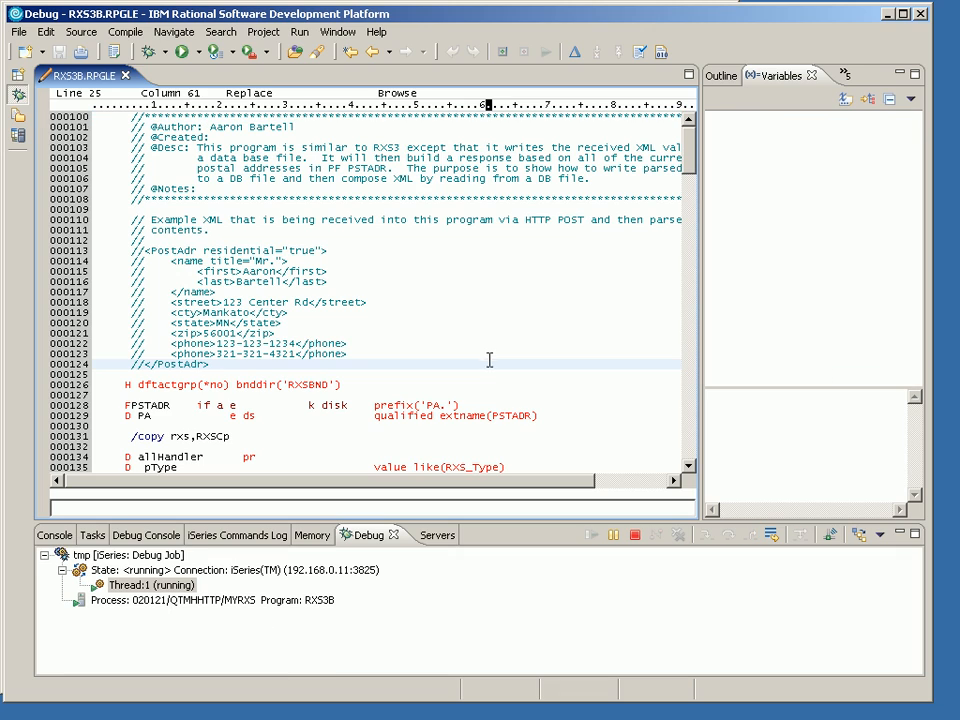
# Confirm Update production files is enabled on the Run/Debug > iSeries Debug preference page
pyautogui.click(338, 32)
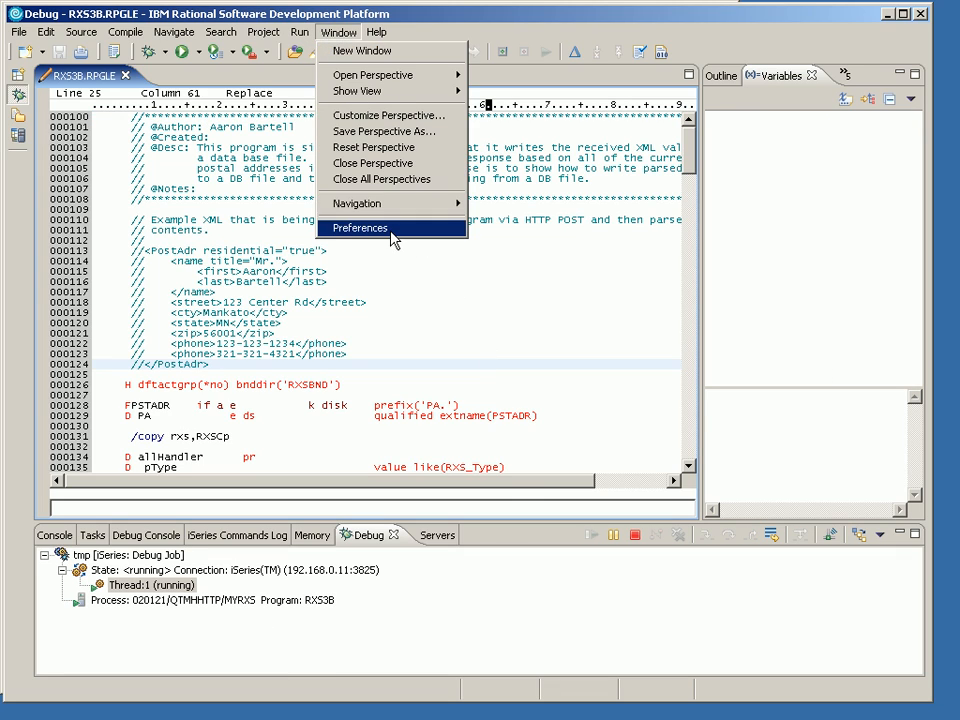
pyautogui.click(359, 228)
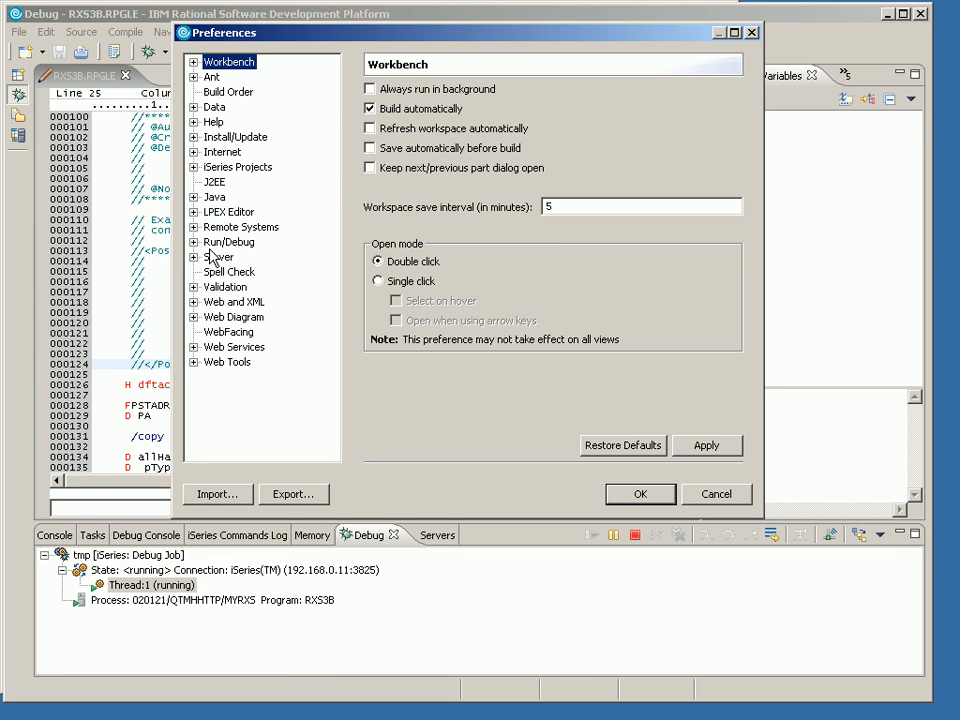
pyautogui.click(211, 242)
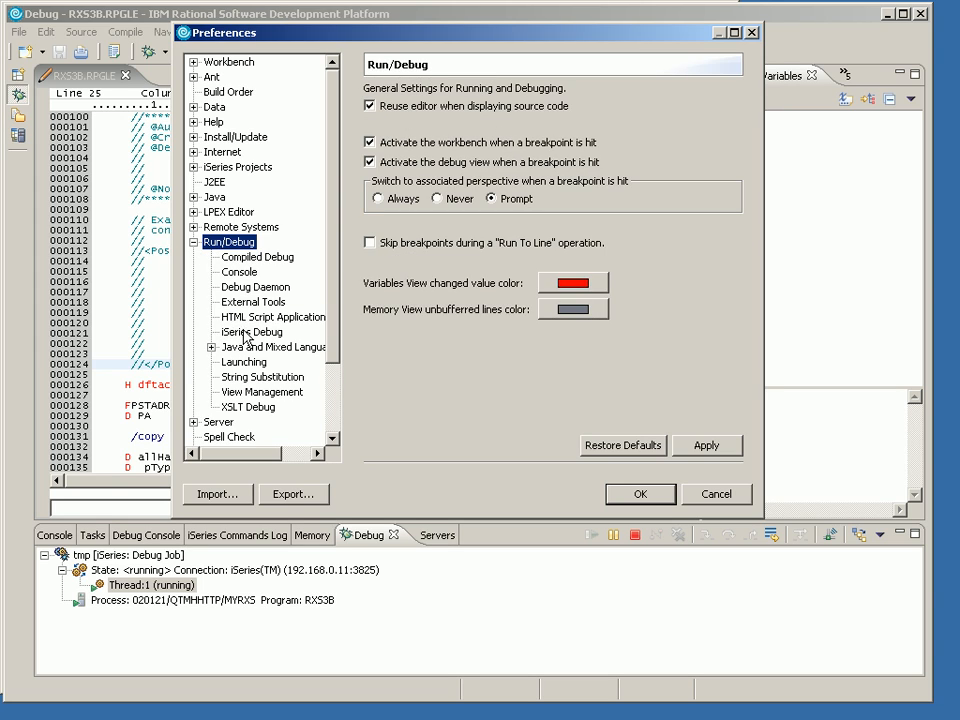
pyautogui.click(251, 331)
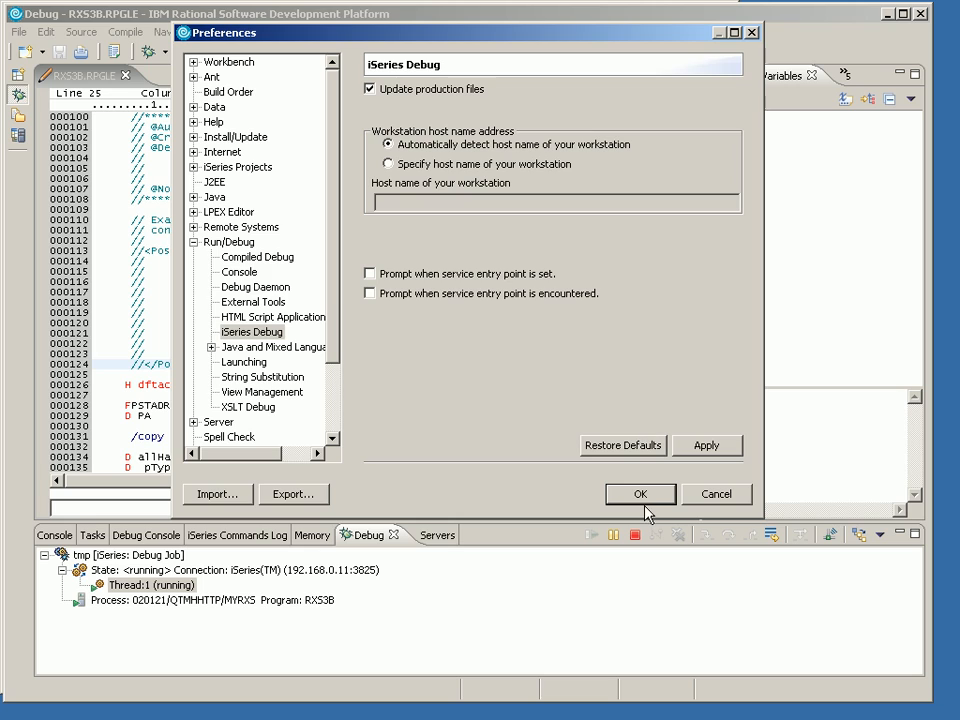
pyautogui.click(640, 494)
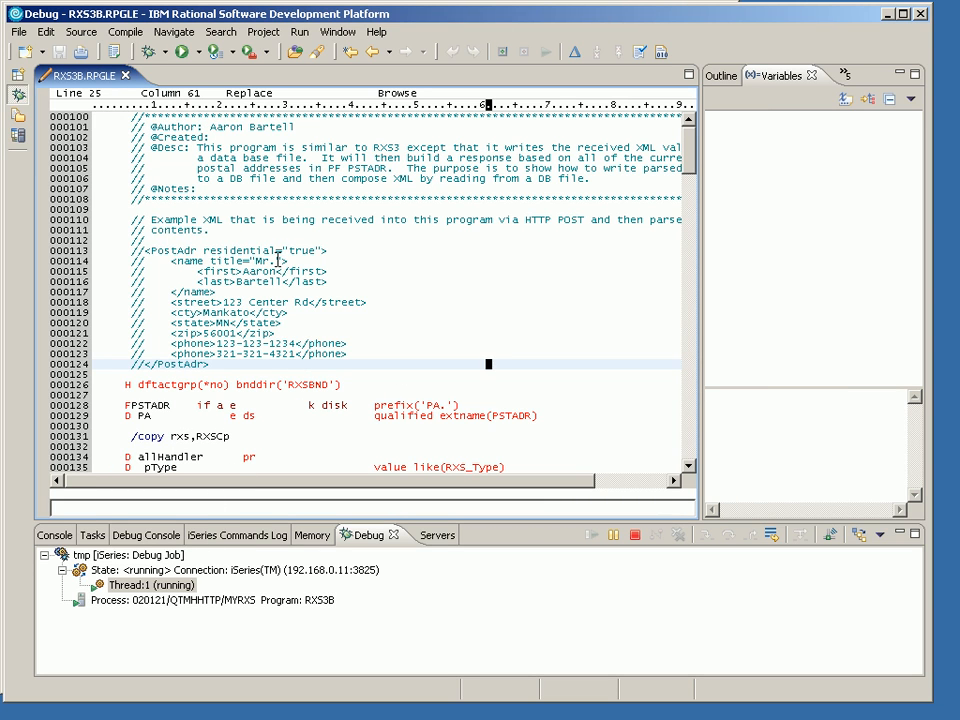
pyautogui.moveTo(407, 342)
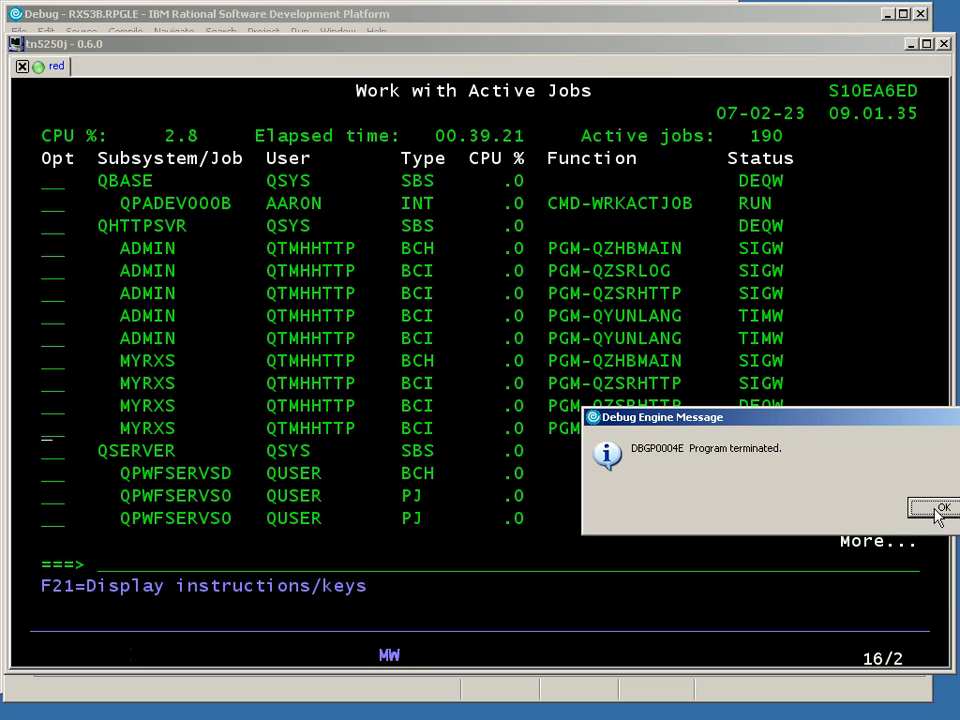
# Dismiss the DBGP0004E Program terminated message
pyautogui.click(932, 508)
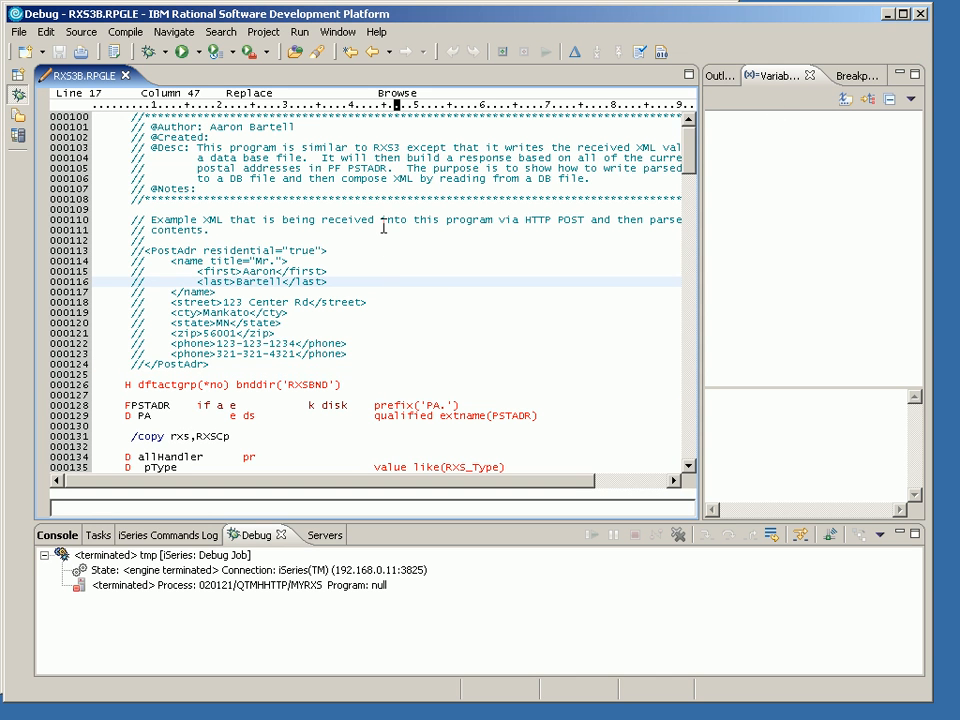
pyautogui.moveTo(377, 296)
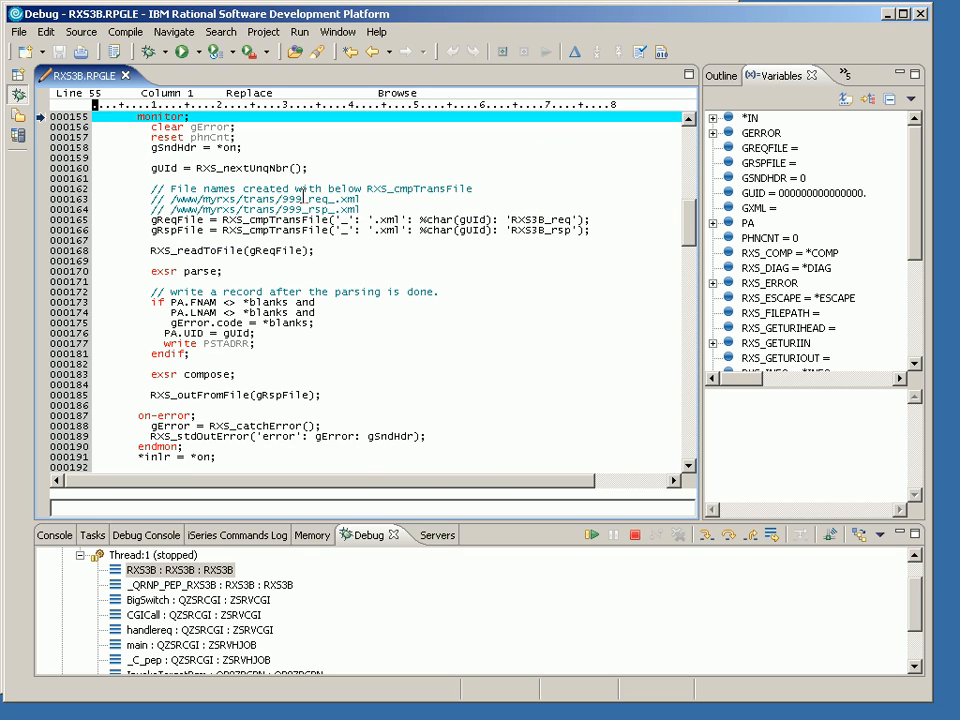
# Step over from the monitor statement to line 157
pyautogui.click(591, 534)
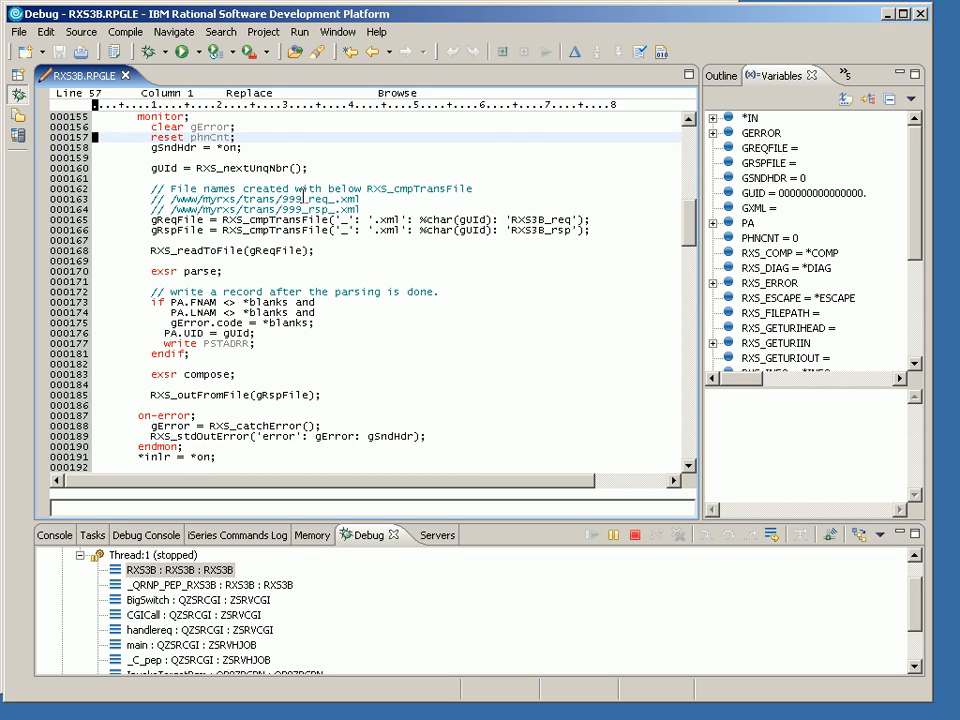